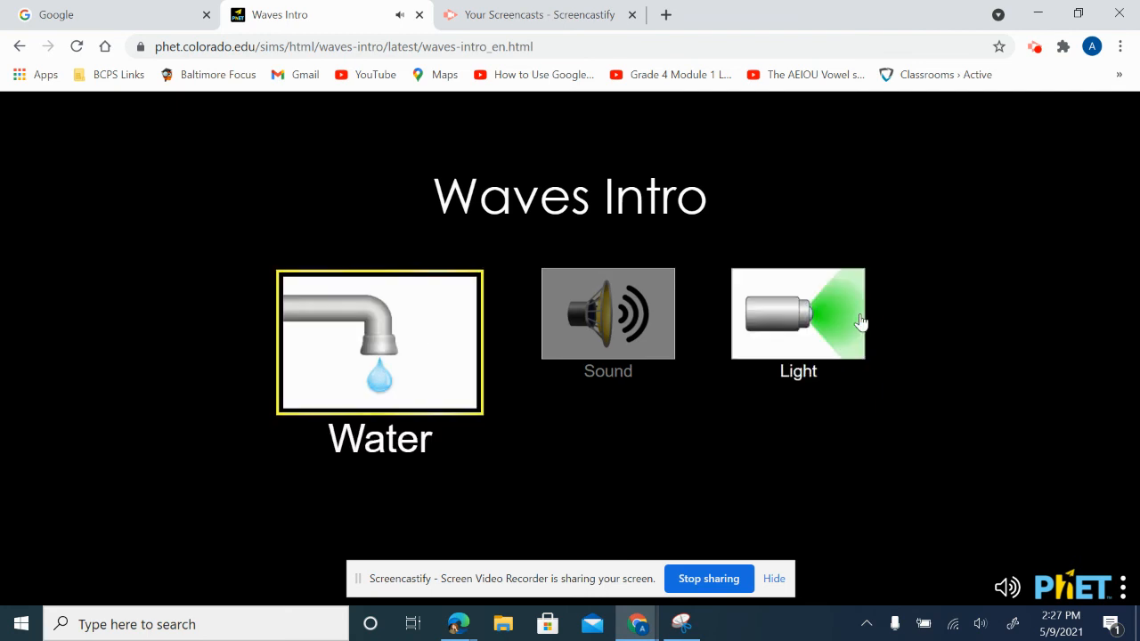
mouse_move(1018, 314)
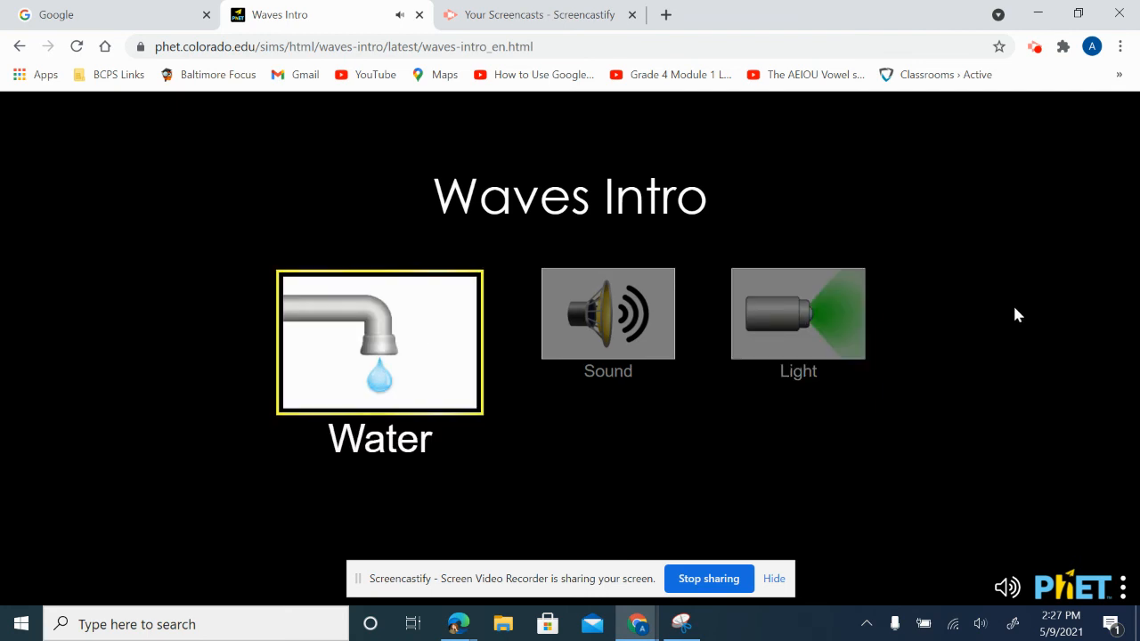
Open the Water screen in side view, try pulse waves, then return to continuous waves.
left_click(379, 343)
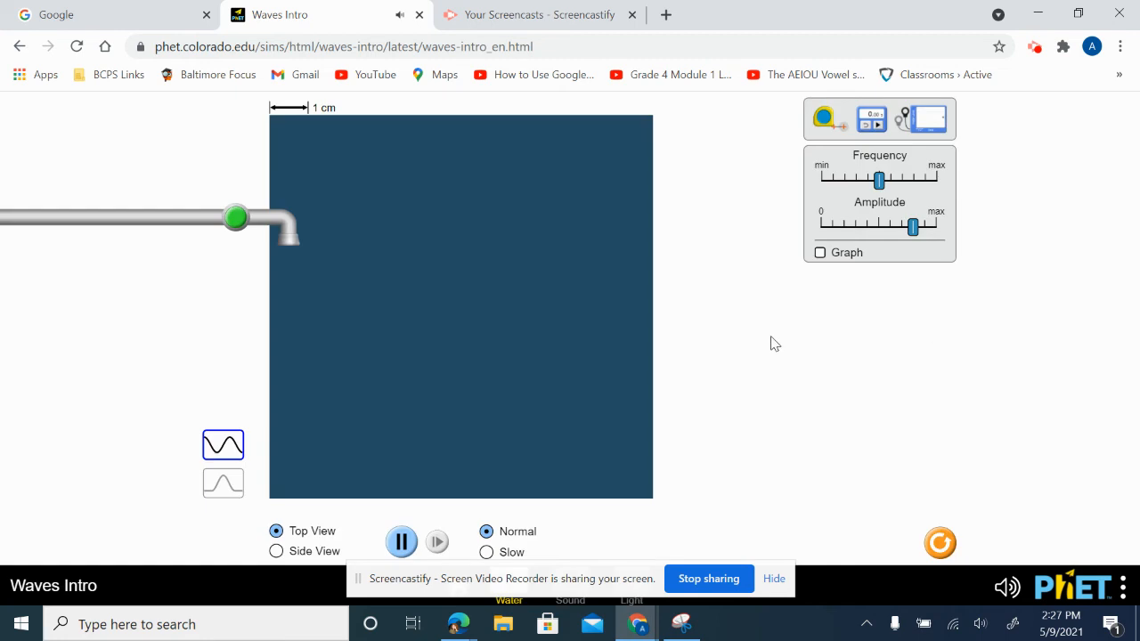
mouse_move(783, 353)
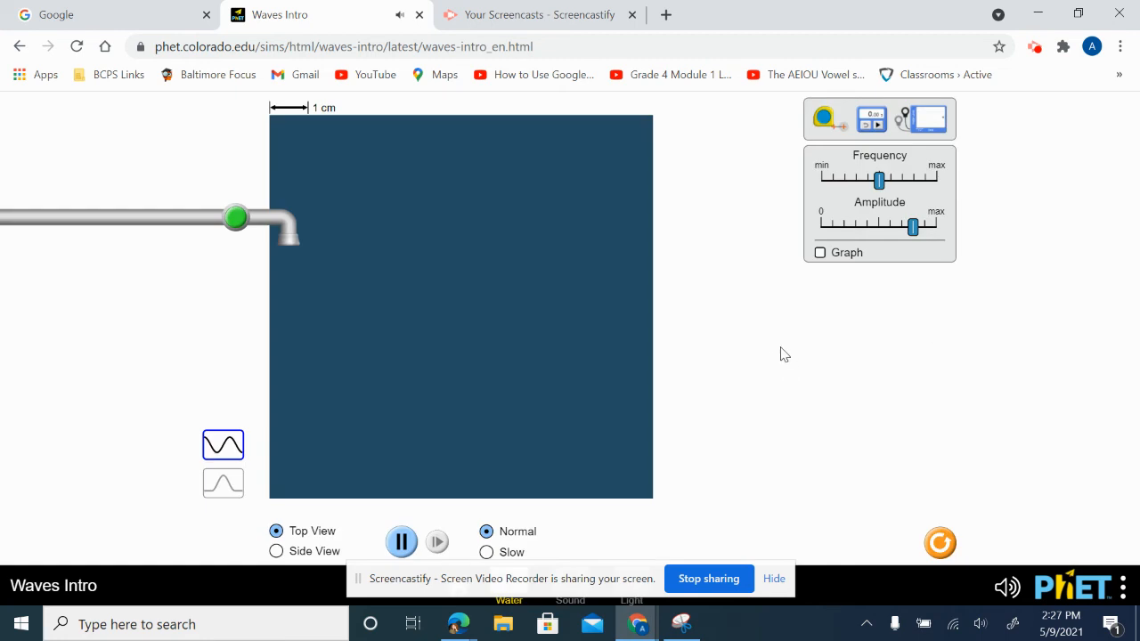
mouse_move(740, 342)
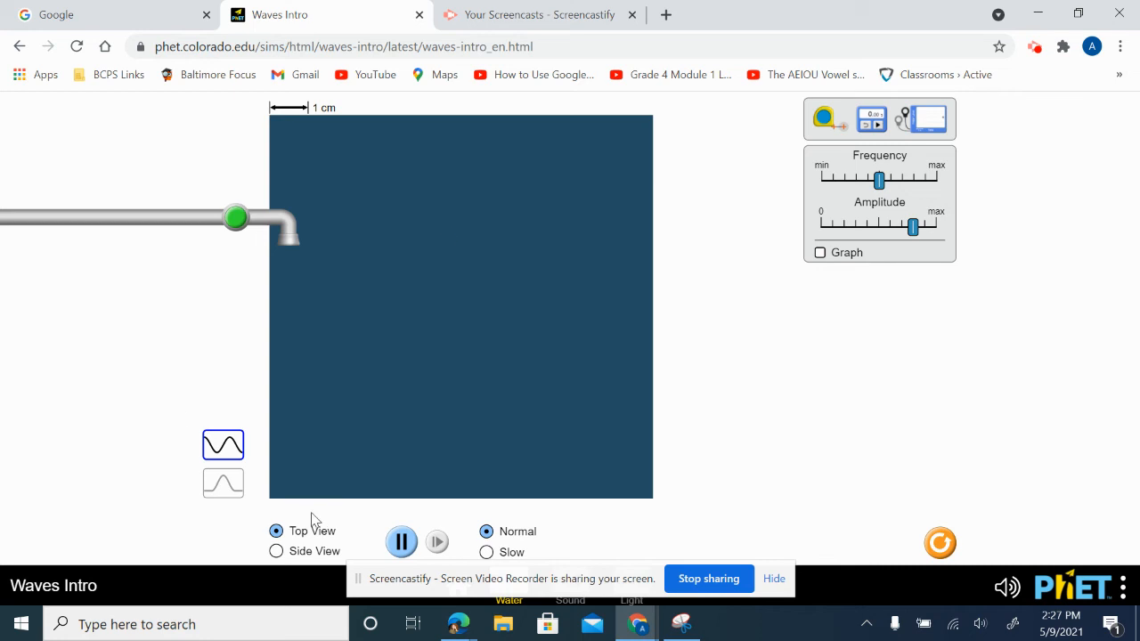
mouse_move(279, 368)
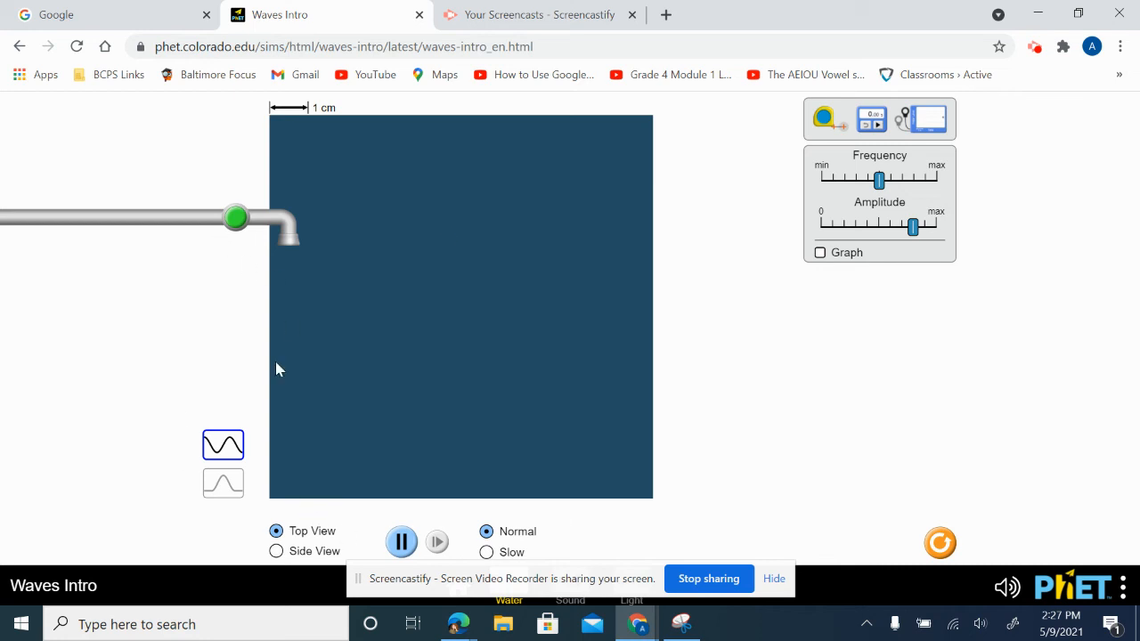
mouse_move(277, 542)
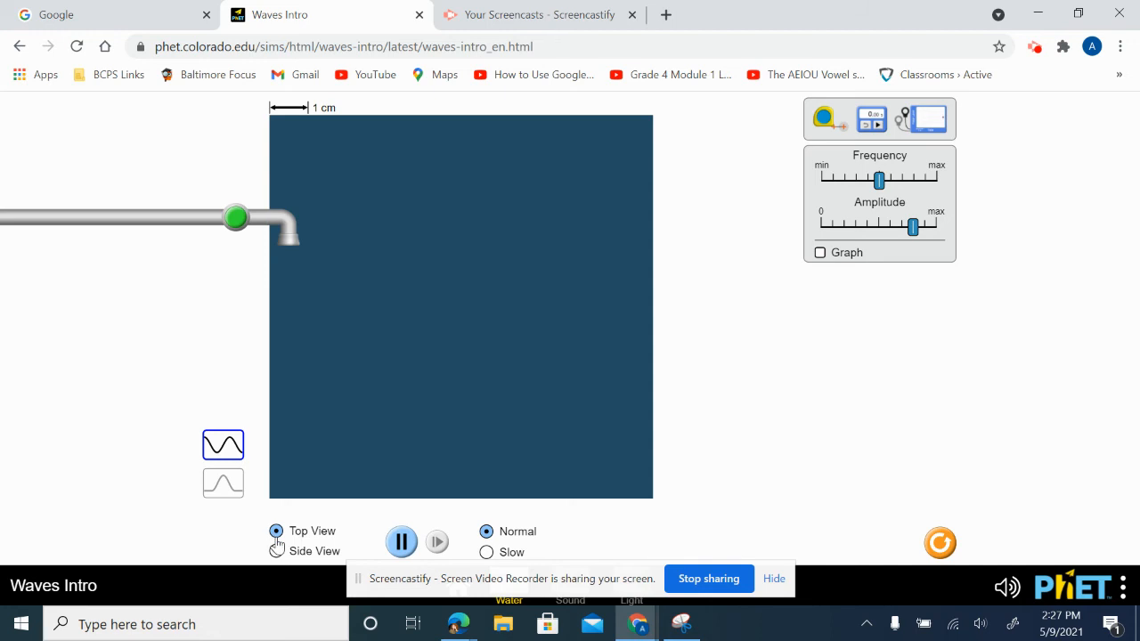
left_click(275, 551)
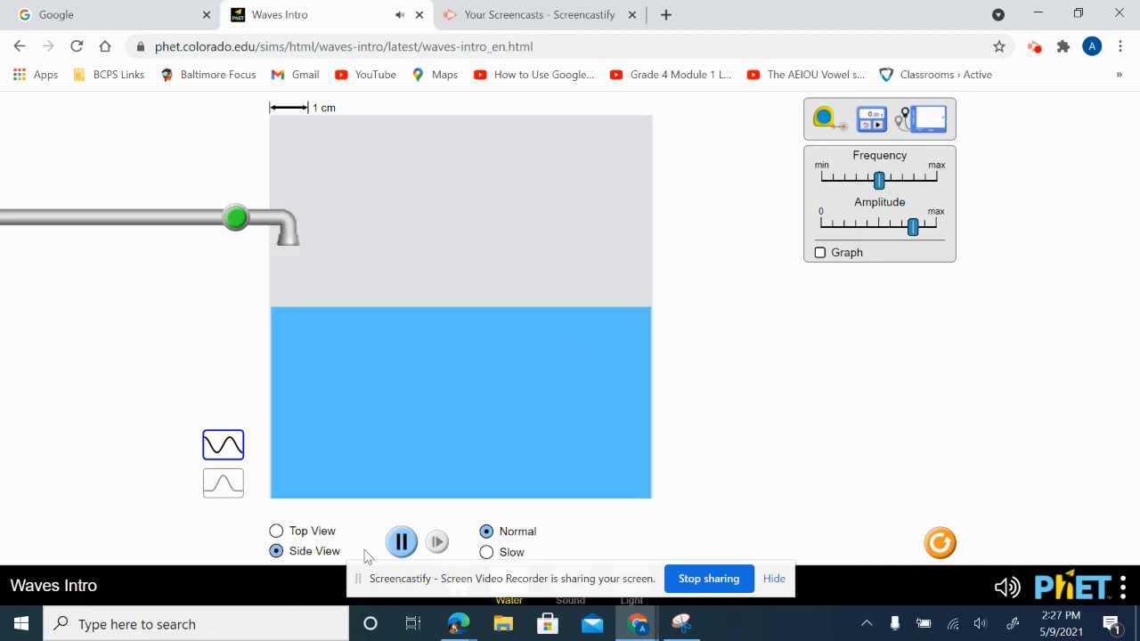
mouse_move(224, 482)
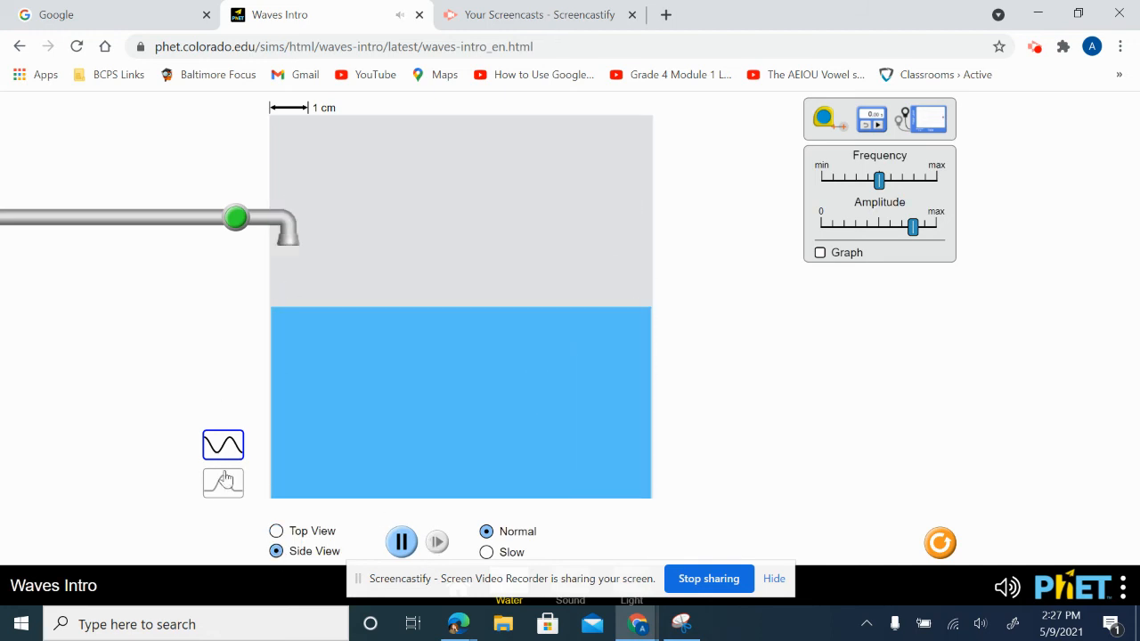
left_click(222, 482)
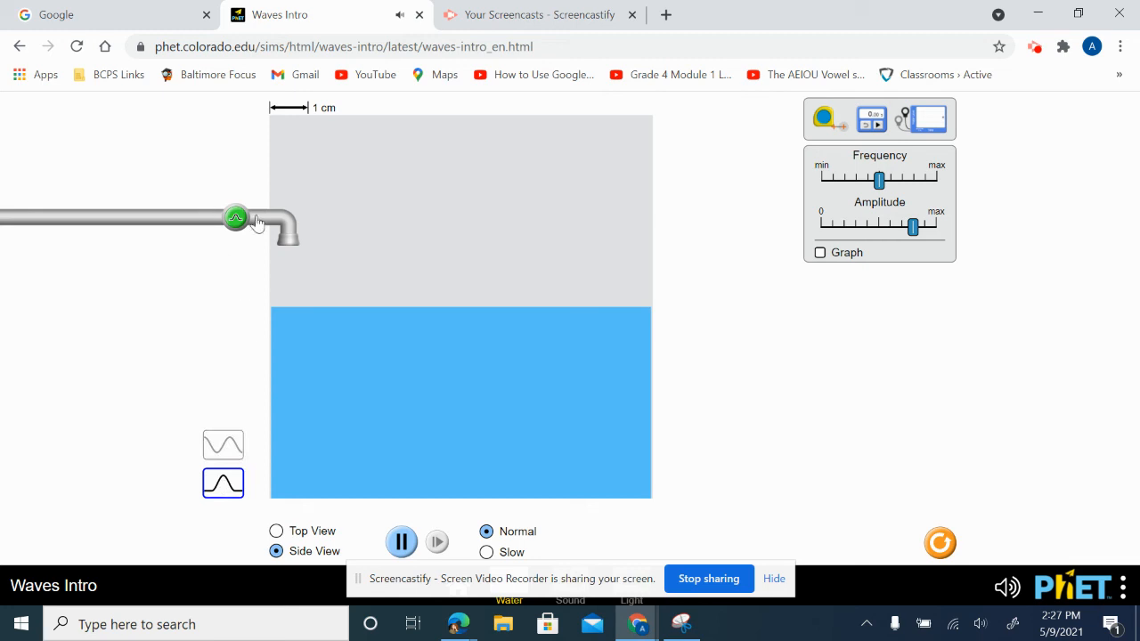
mouse_move(256, 298)
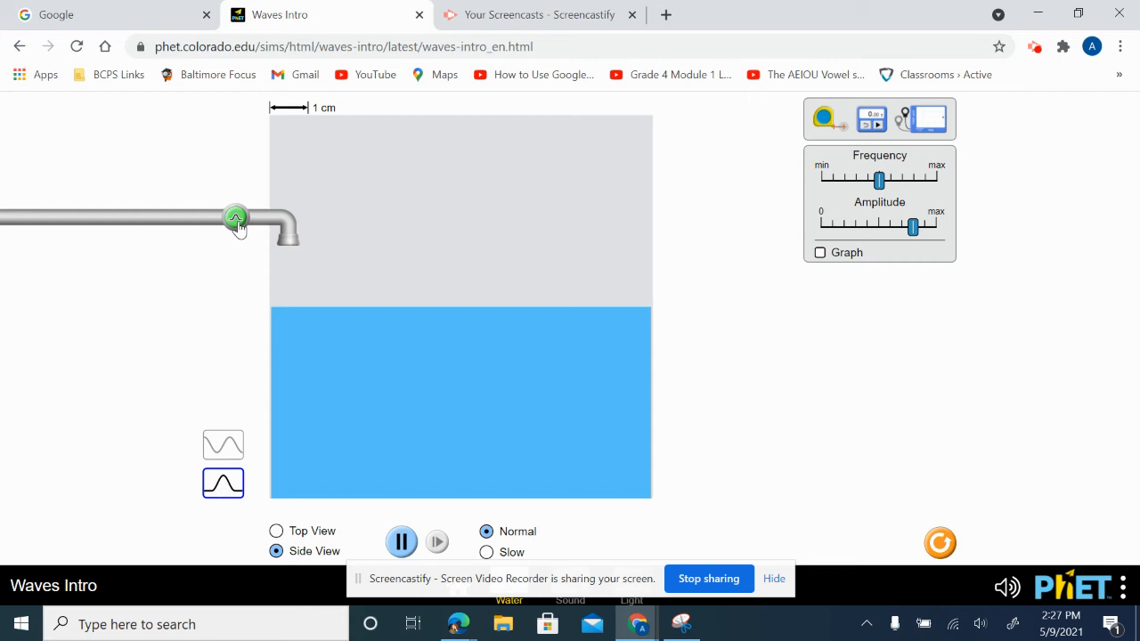
left_click(222, 444)
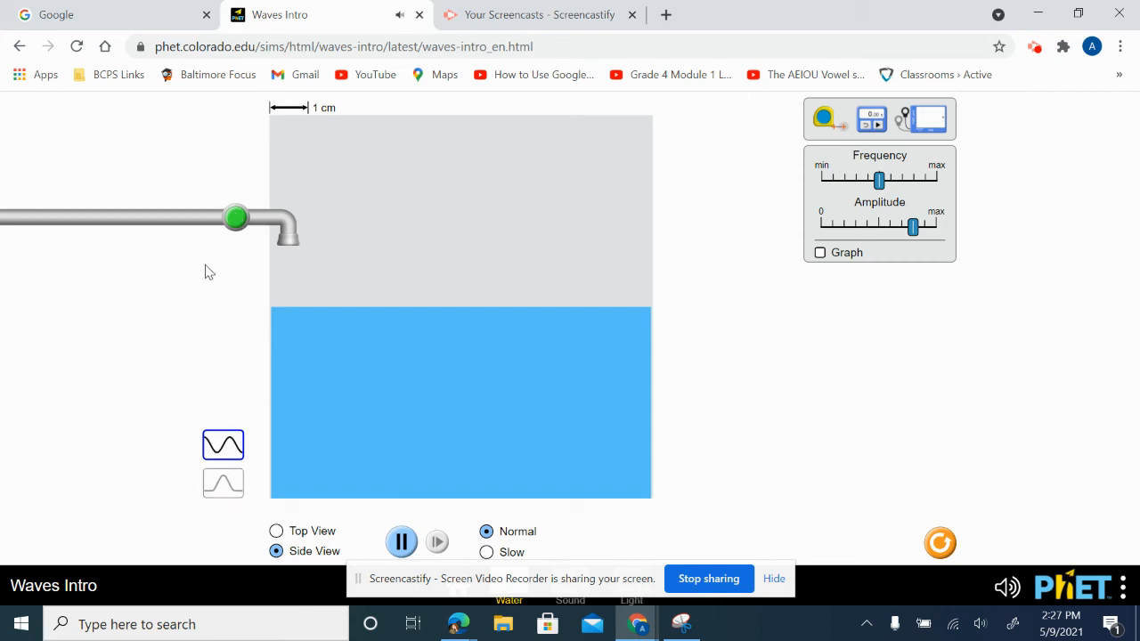
mouse_move(228, 246)
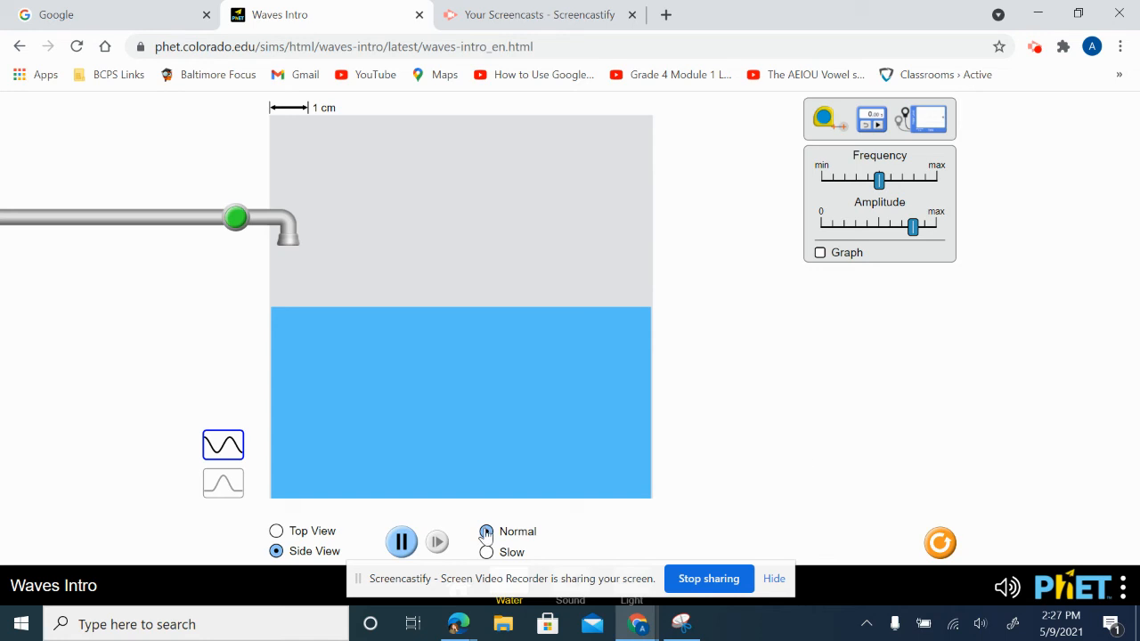
left_click(485, 532)
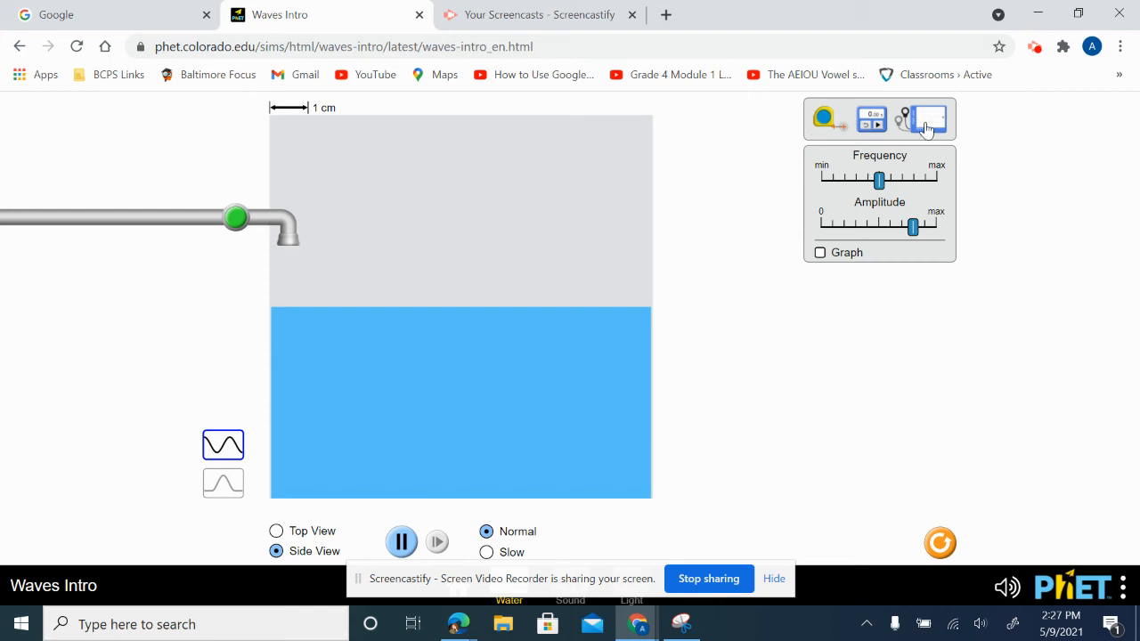
mouse_move(810, 324)
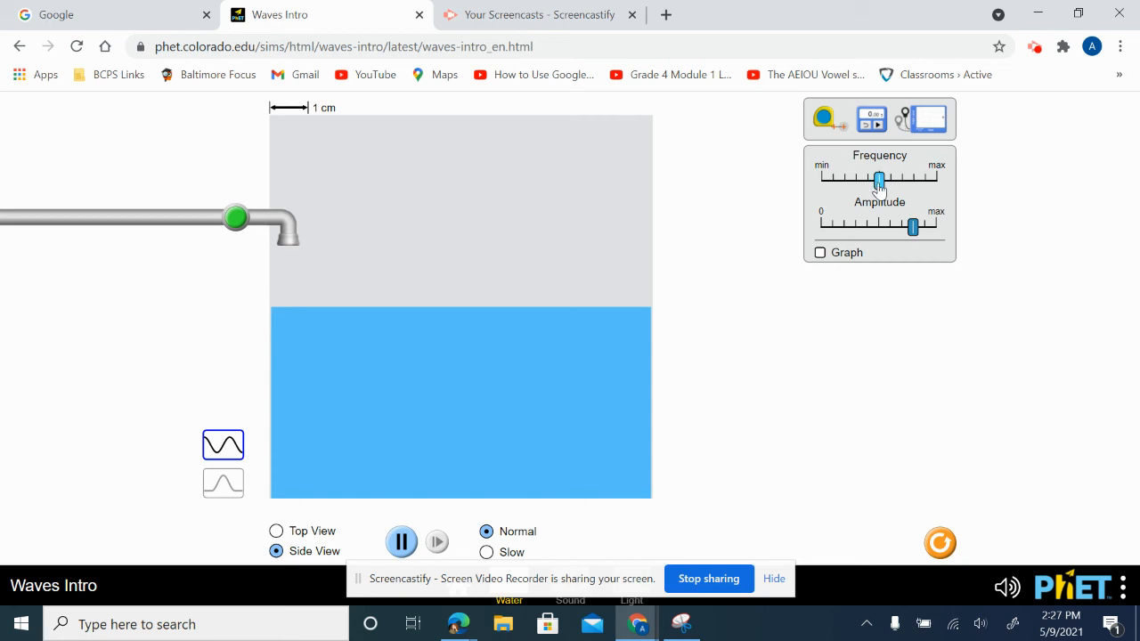
mouse_move(861, 322)
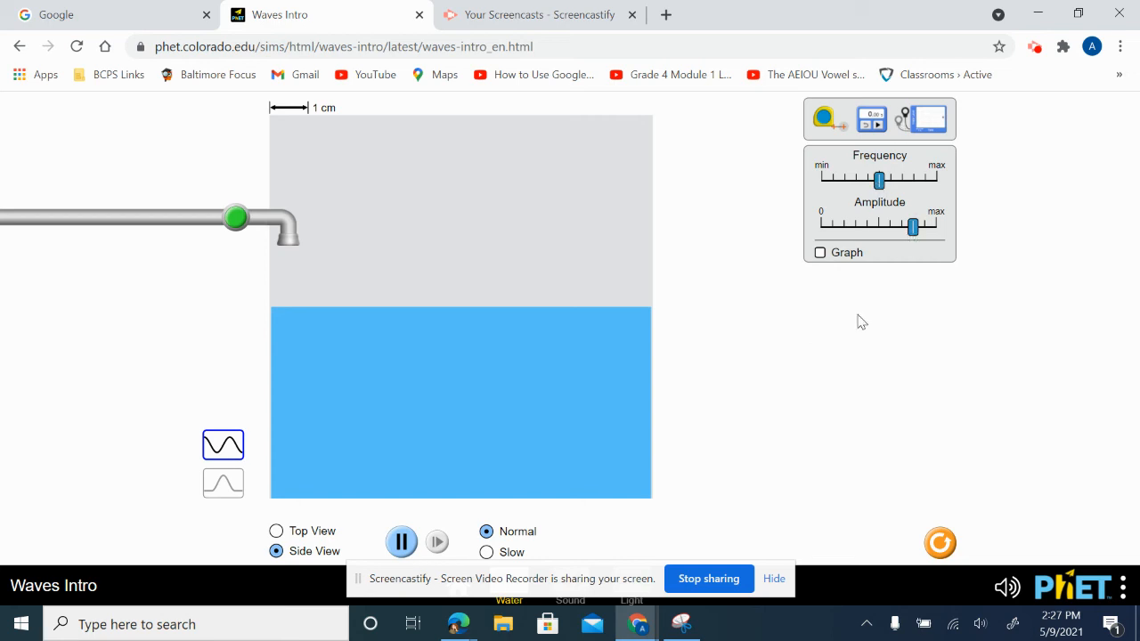
mouse_move(231, 237)
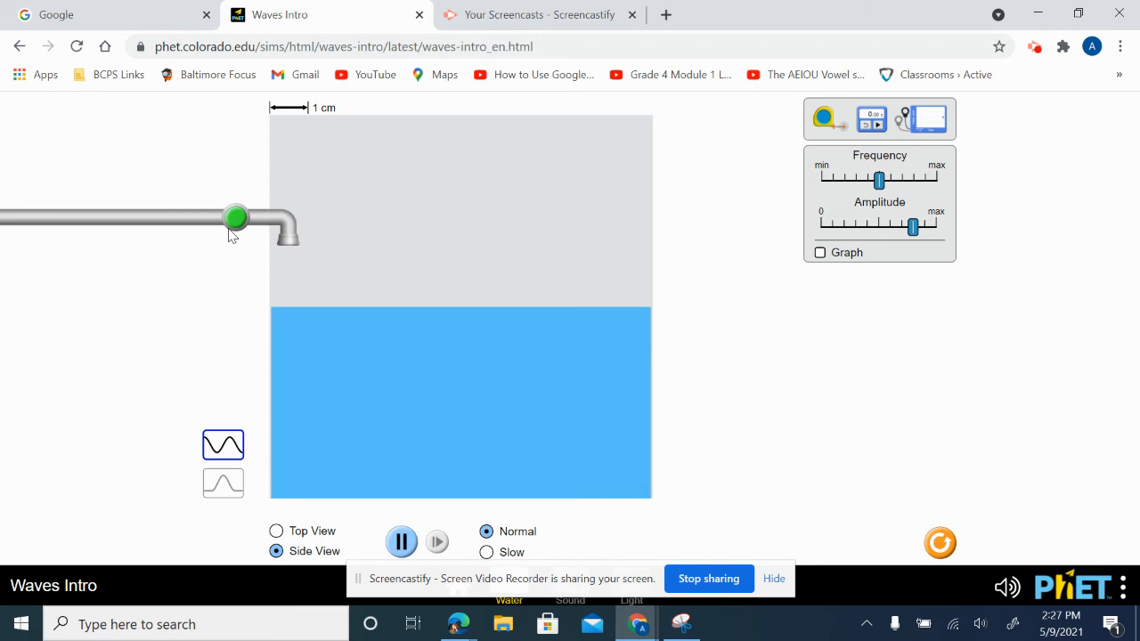
mouse_move(238, 230)
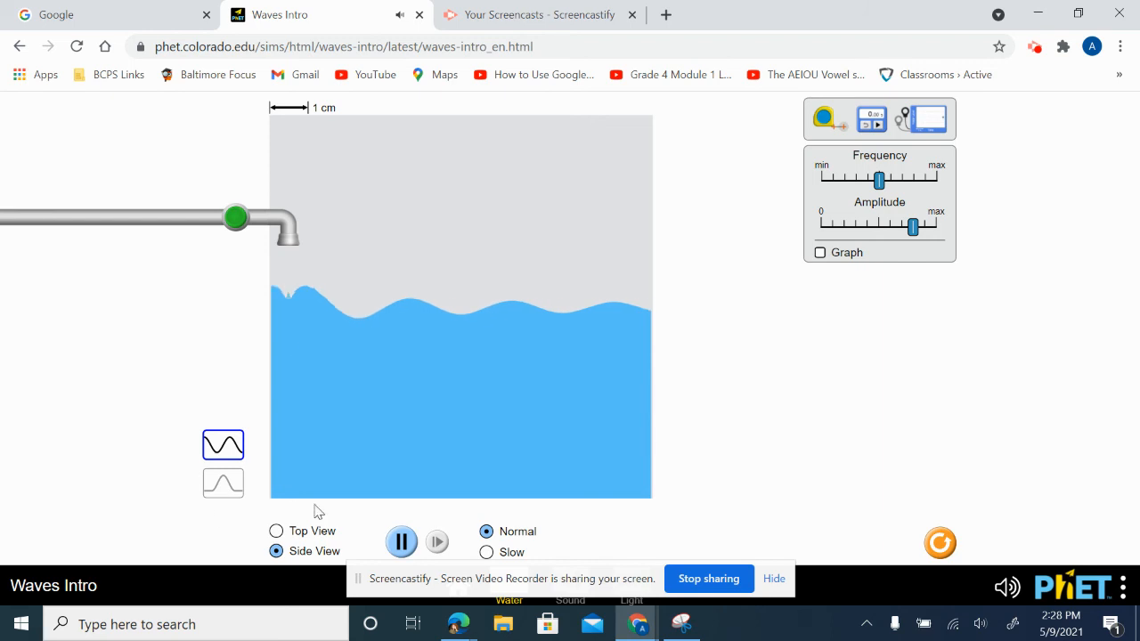
Switch the tank to top view and back to side view.
left_click(276, 530)
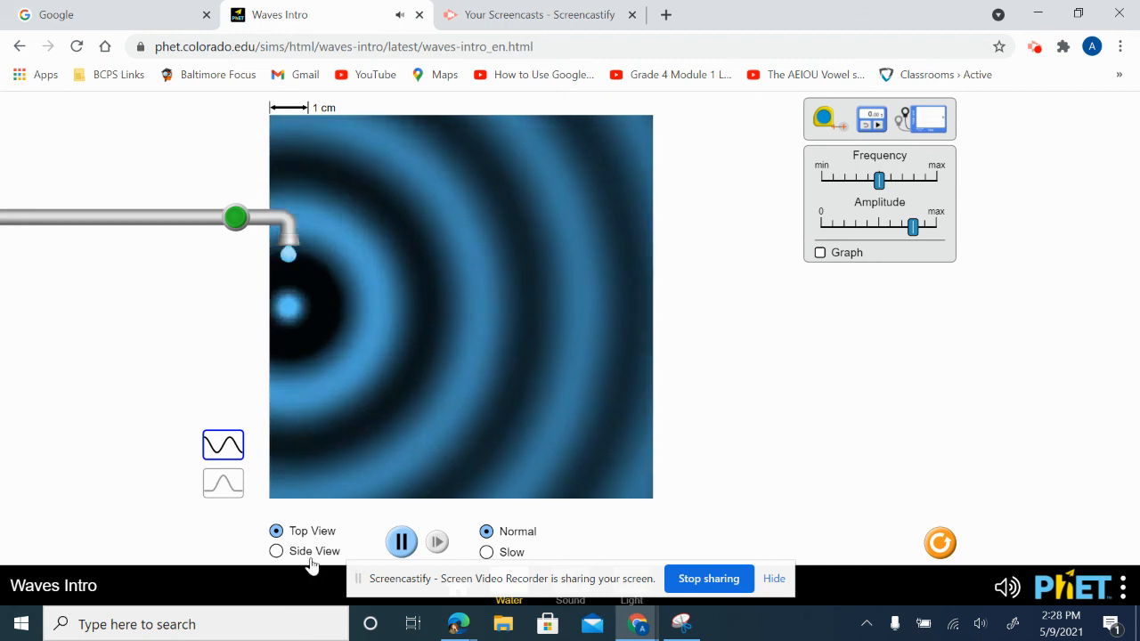
left_click(276, 551)
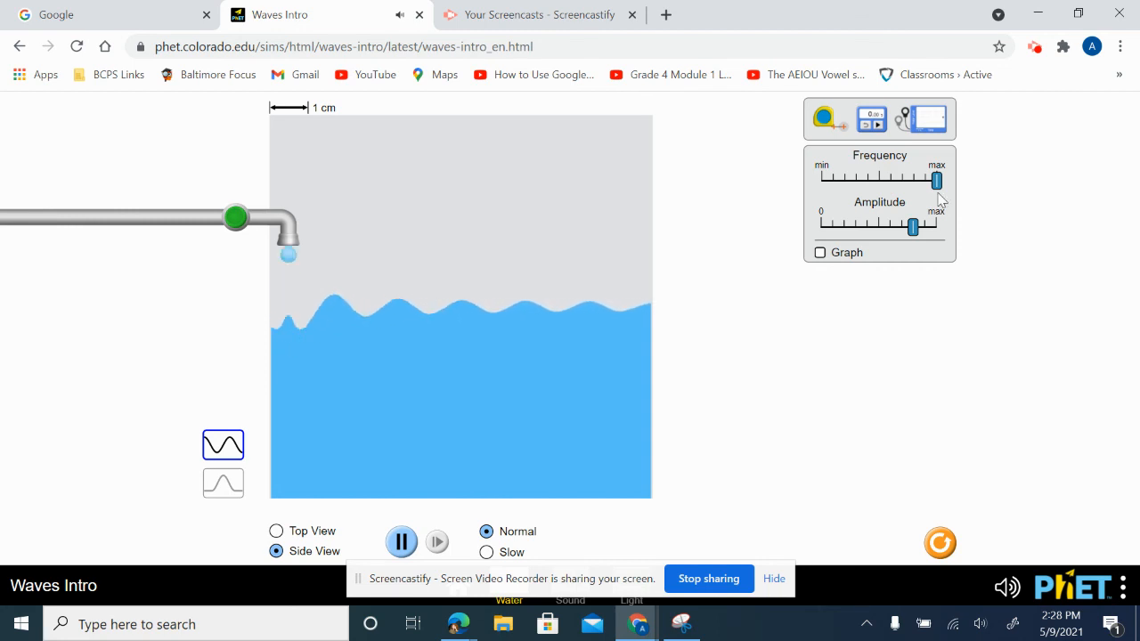
Drop frequency to minimum and sweep amplitude from zero up to maximum.
left_click_drag(936, 181, 826, 181)
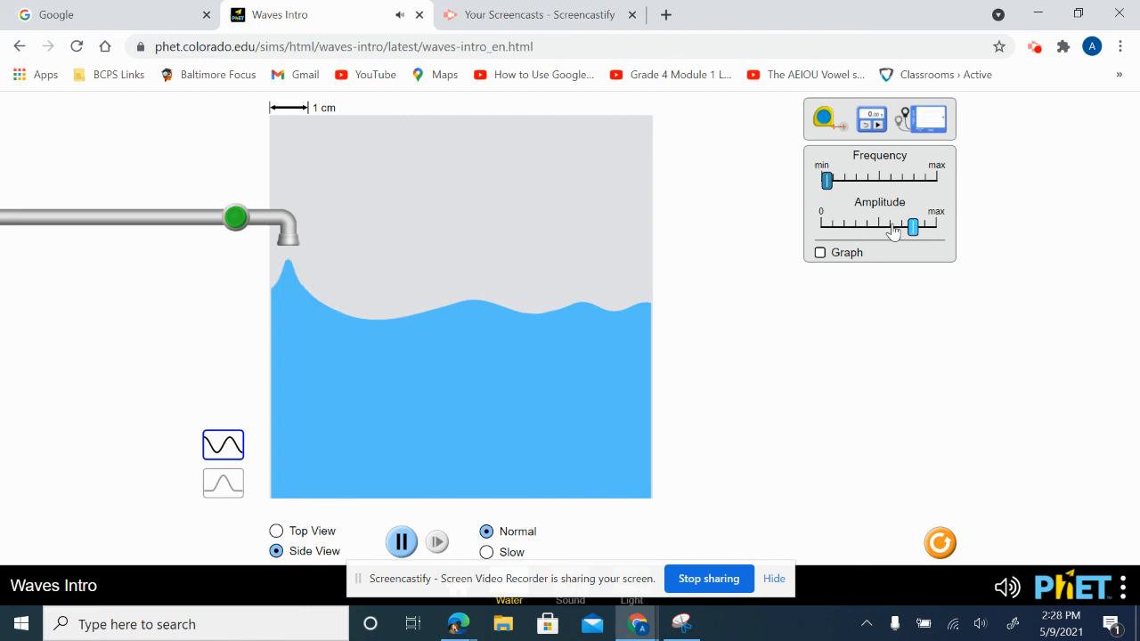
left_click_drag(915, 227, 820, 227)
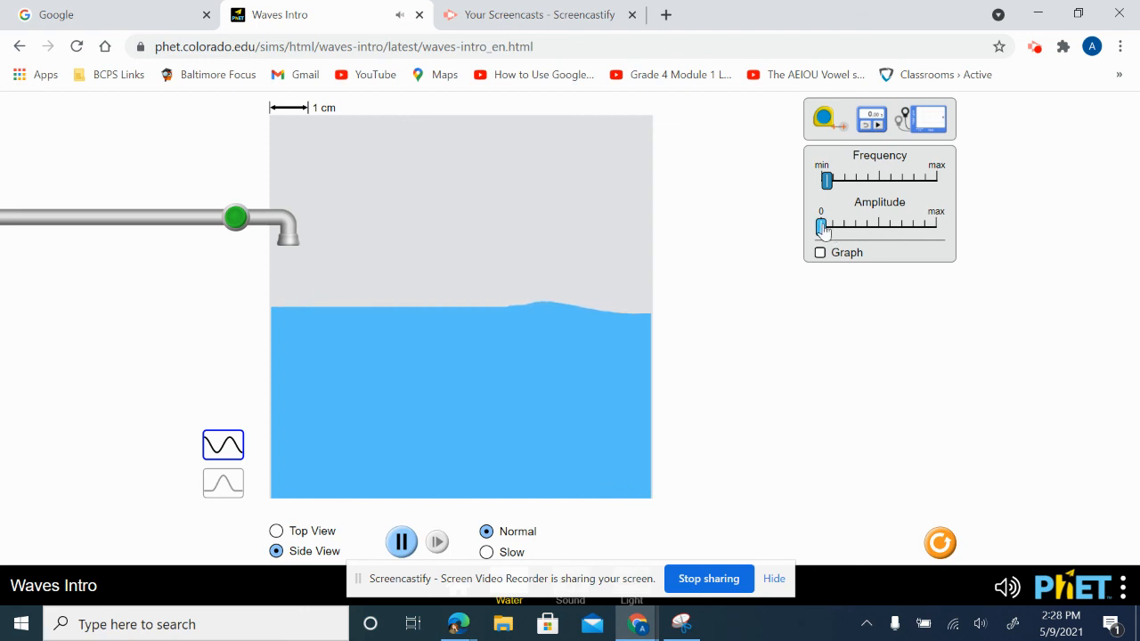
left_click_drag(821, 226, 847, 226)
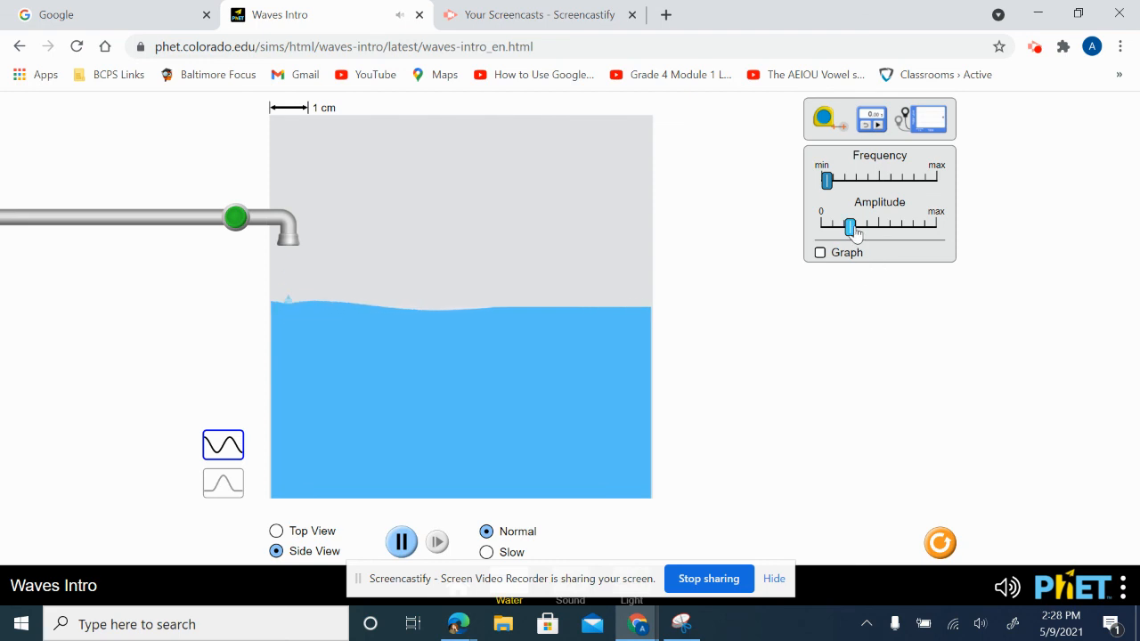
left_click_drag(848, 227, 934, 227)
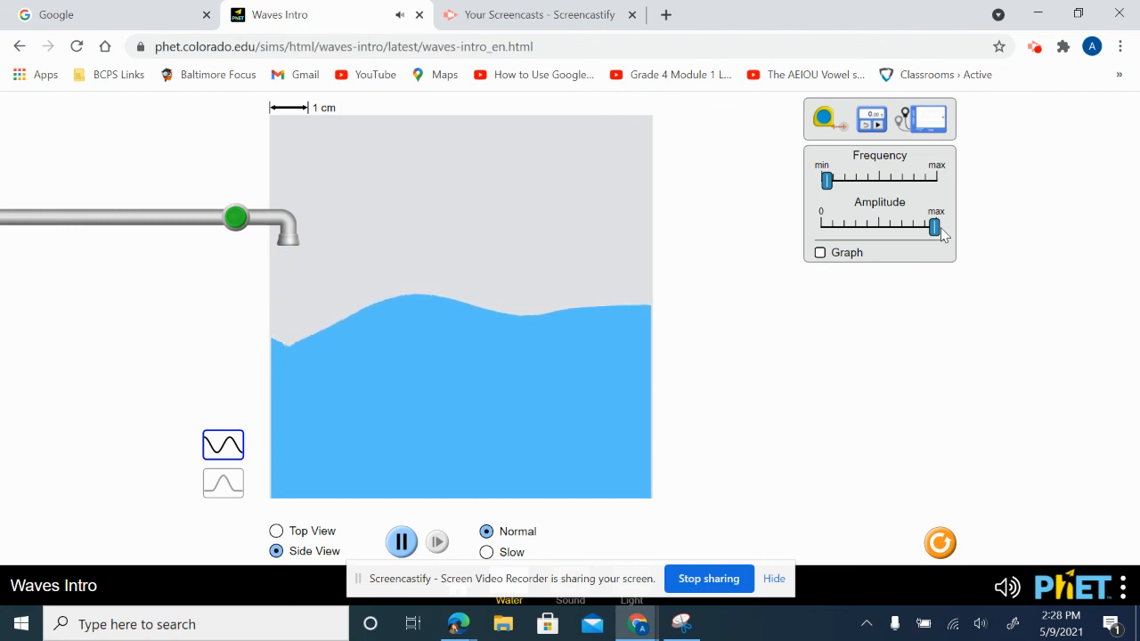
left_click_drag(934, 227, 935, 226)
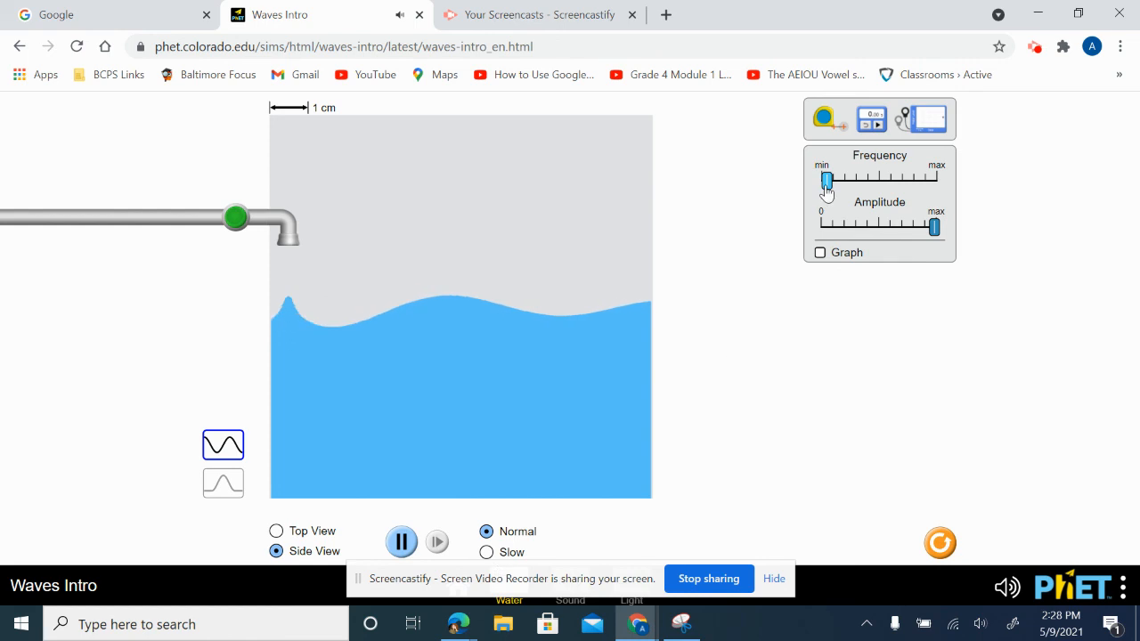
Set frequency to medium and amplitude to about three-quarters.
left_click_drag(826, 178, 875, 178)
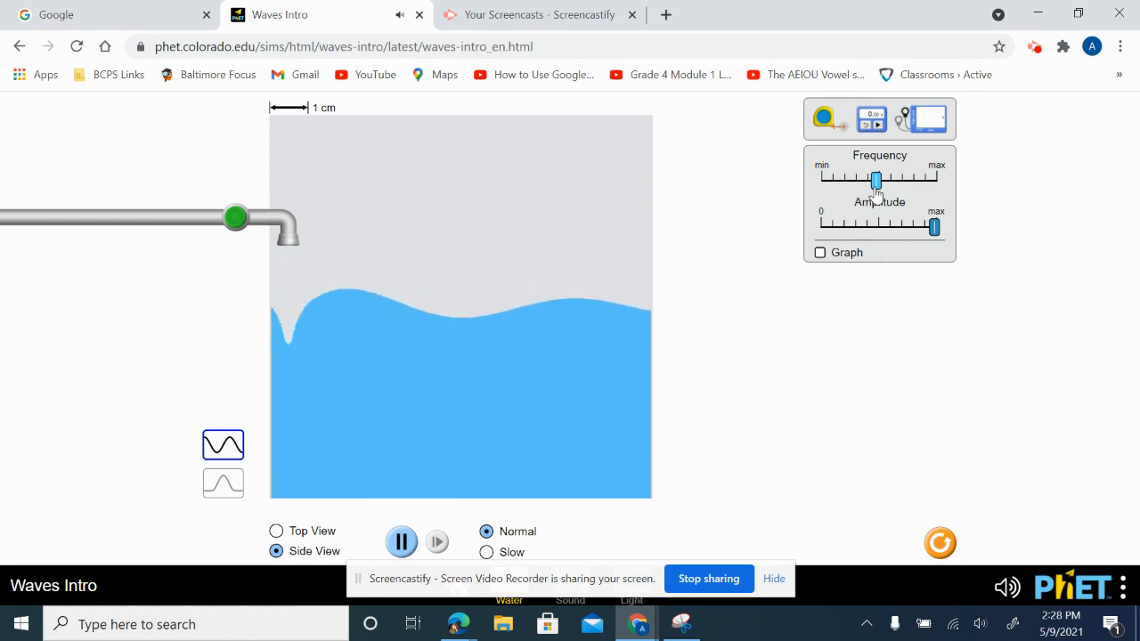
left_click_drag(933, 227, 890, 228)
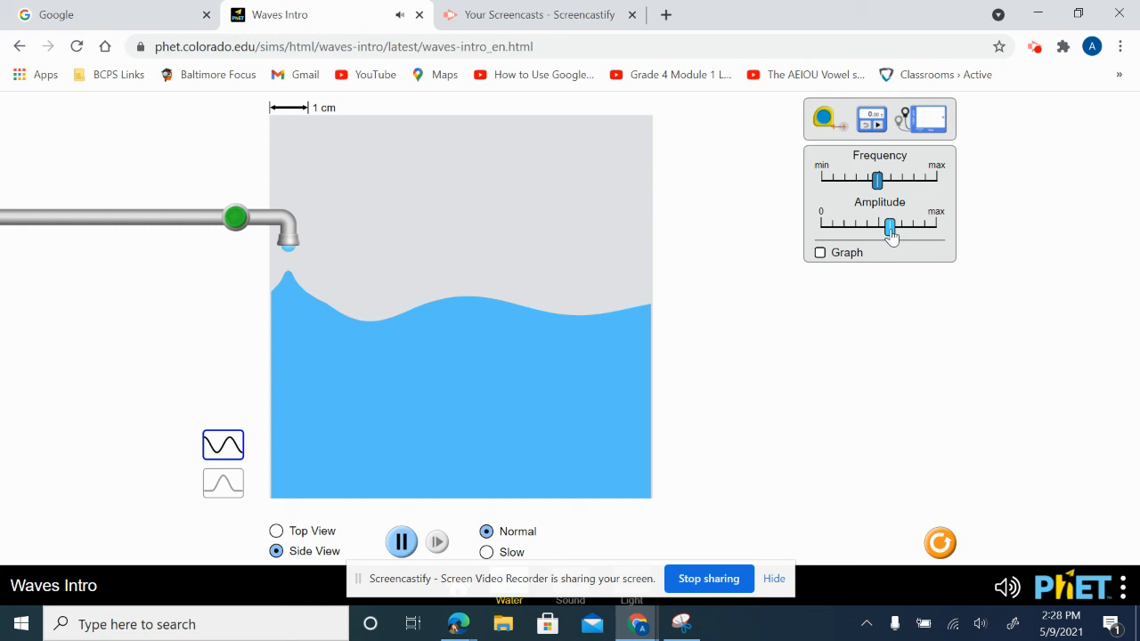
left_click_drag(890, 225, 897, 226)
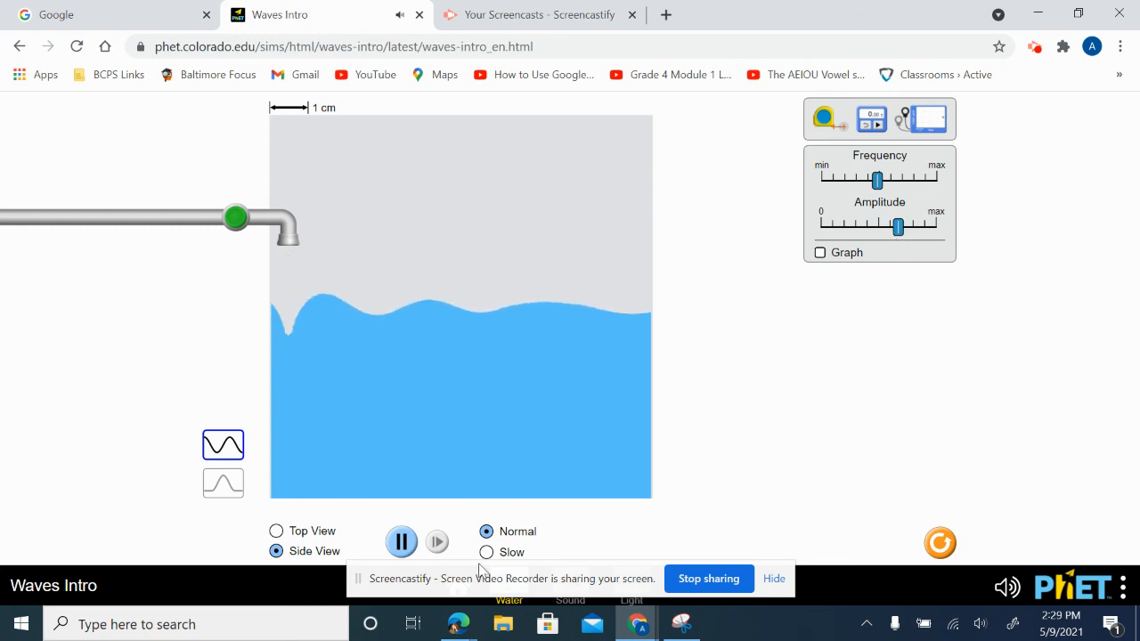
Pause the waves and stretch the measuring tape 2.6 cm along the water surface.
left_click(400, 541)
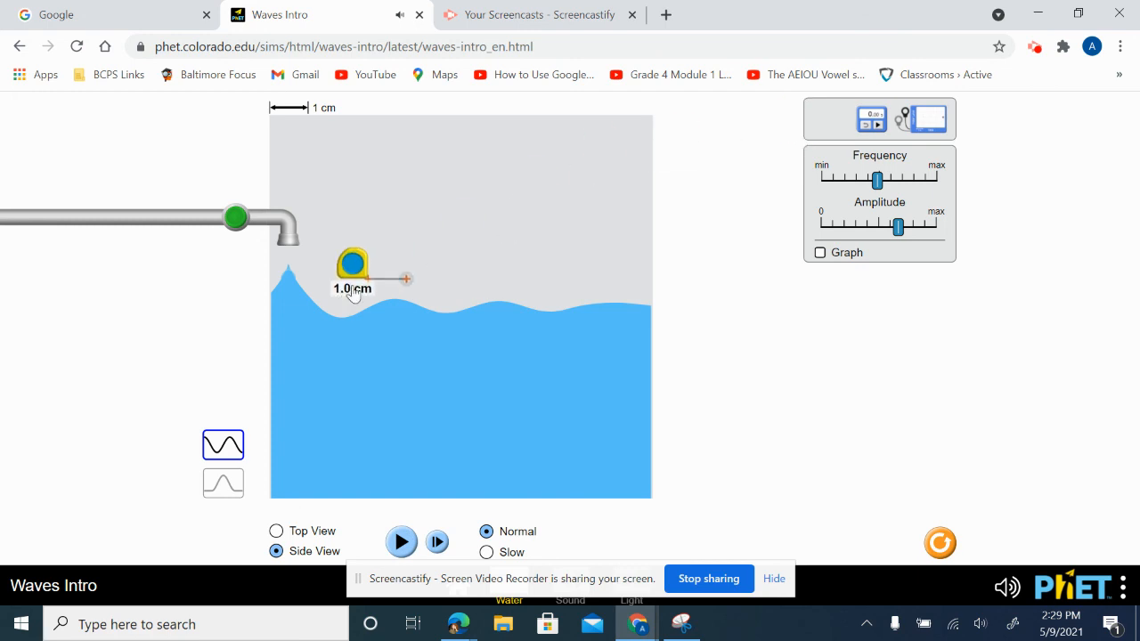
left_click_drag(353, 267, 382, 283)
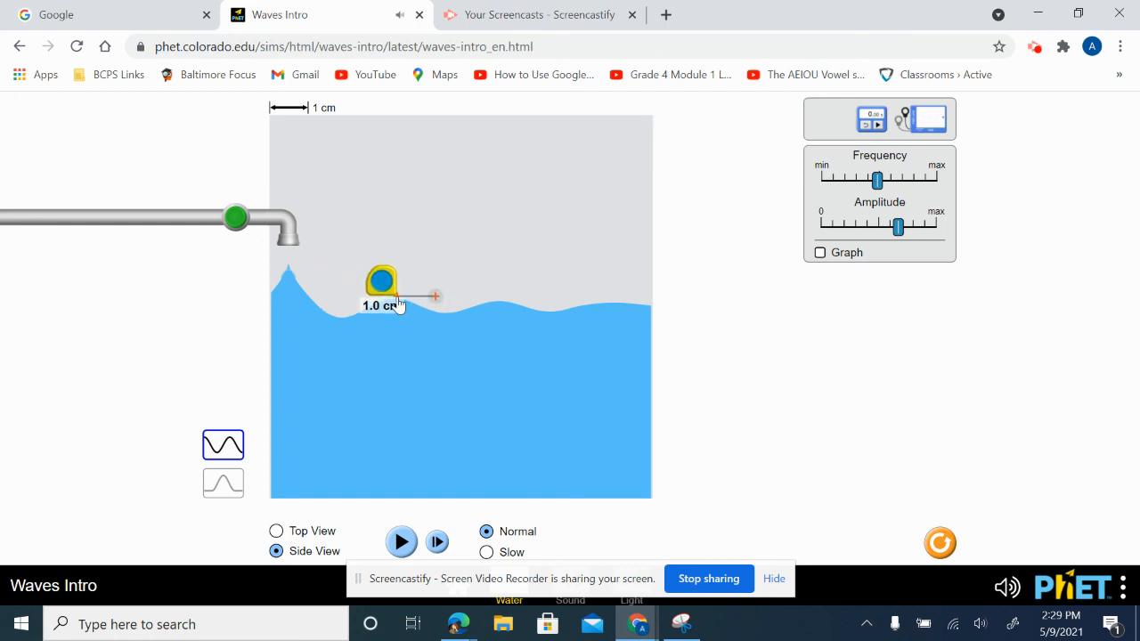
left_click_drag(432, 295, 498, 300)
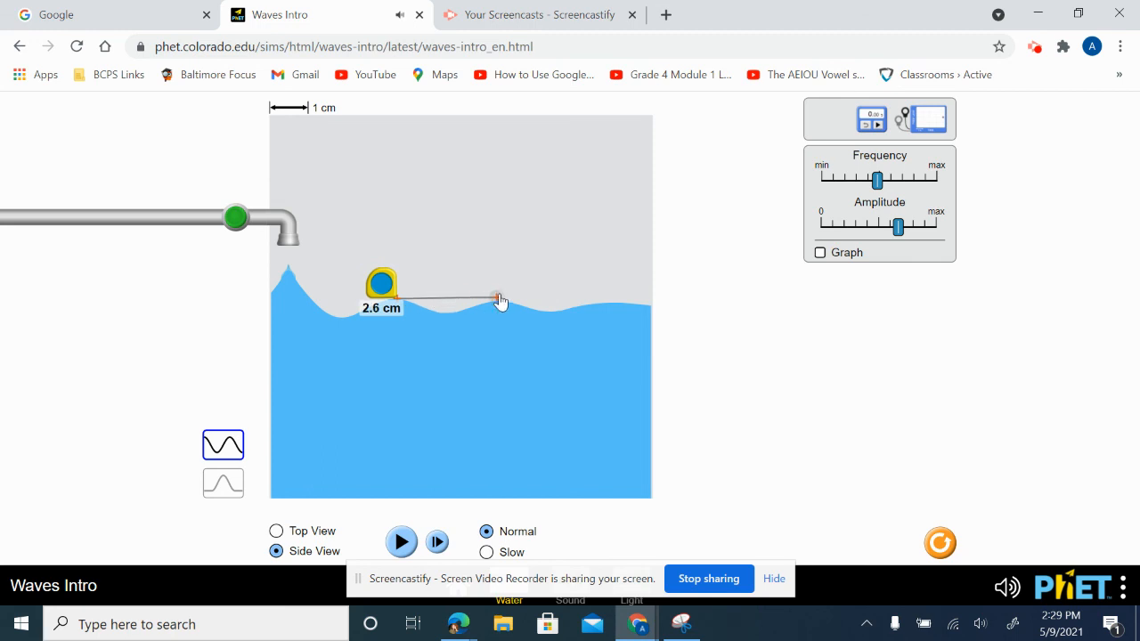
mouse_move(390, 286)
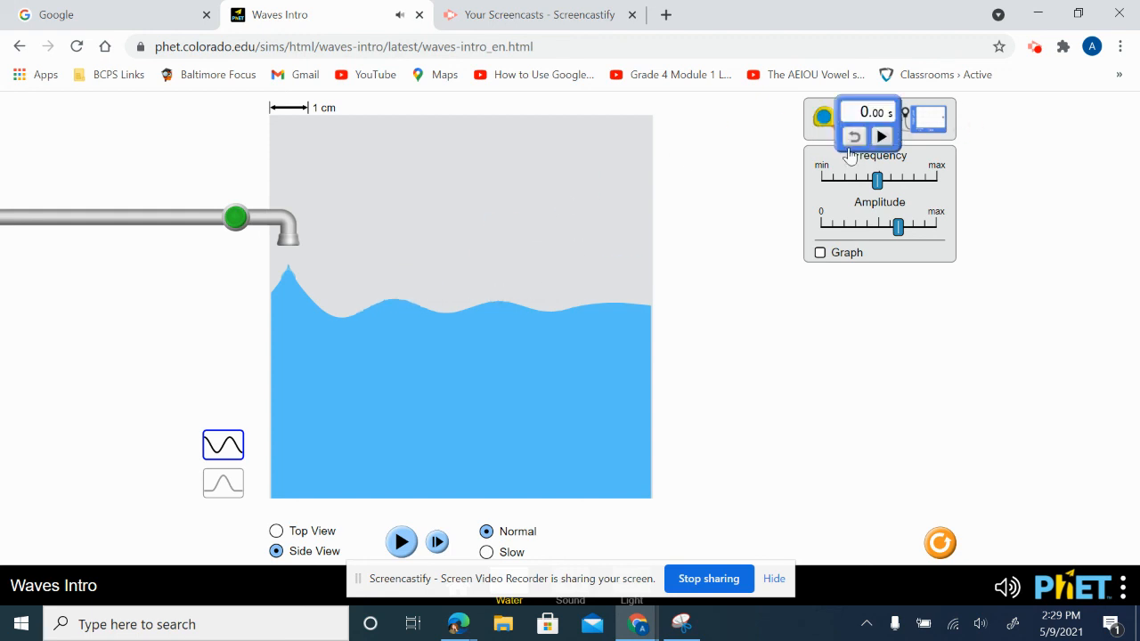
Place the stopwatch beside the tank and resume the waves.
left_click_drag(868, 120, 723, 289)
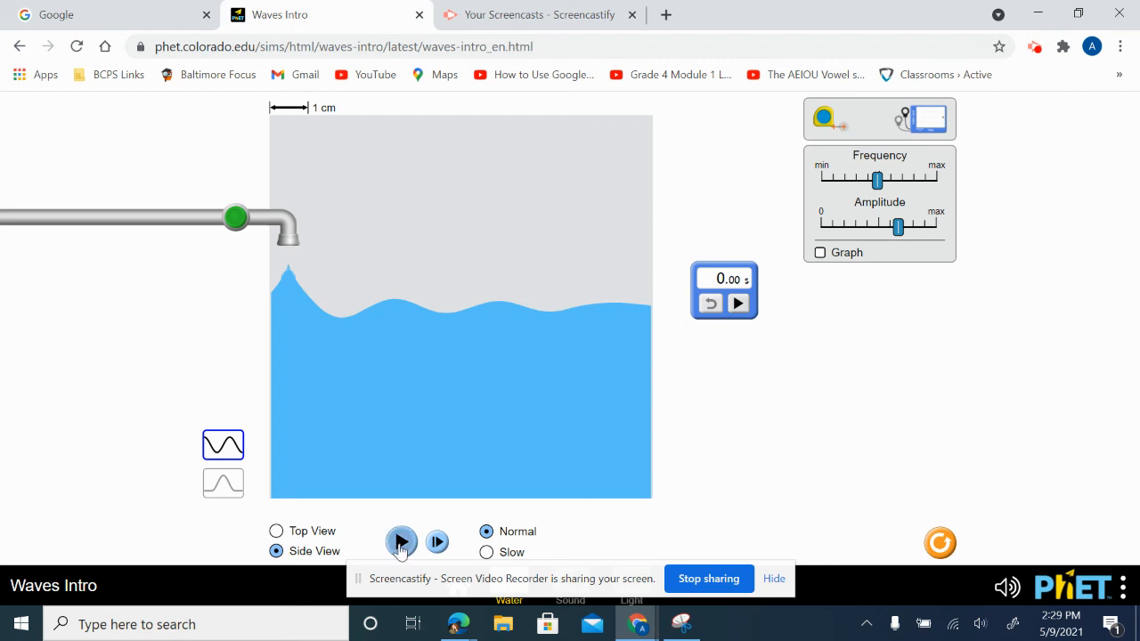
left_click(401, 542)
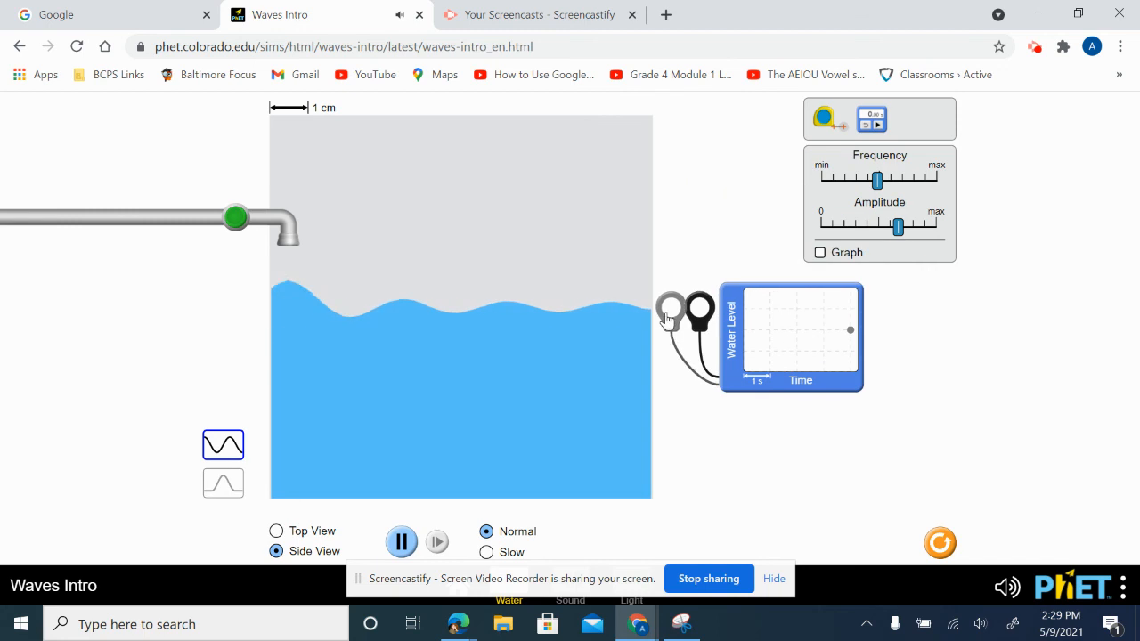
Place two water-level probes in the tank, raise frequency to maximum, and pause.
left_click_drag(672, 316, 372, 307)
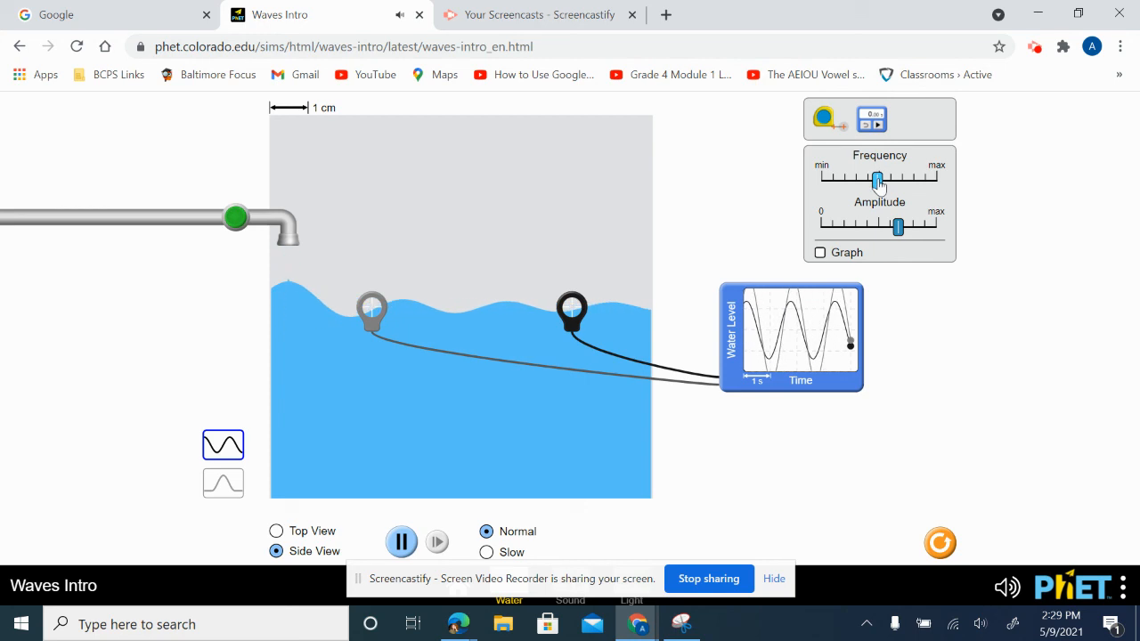
left_click_drag(878, 178, 935, 178)
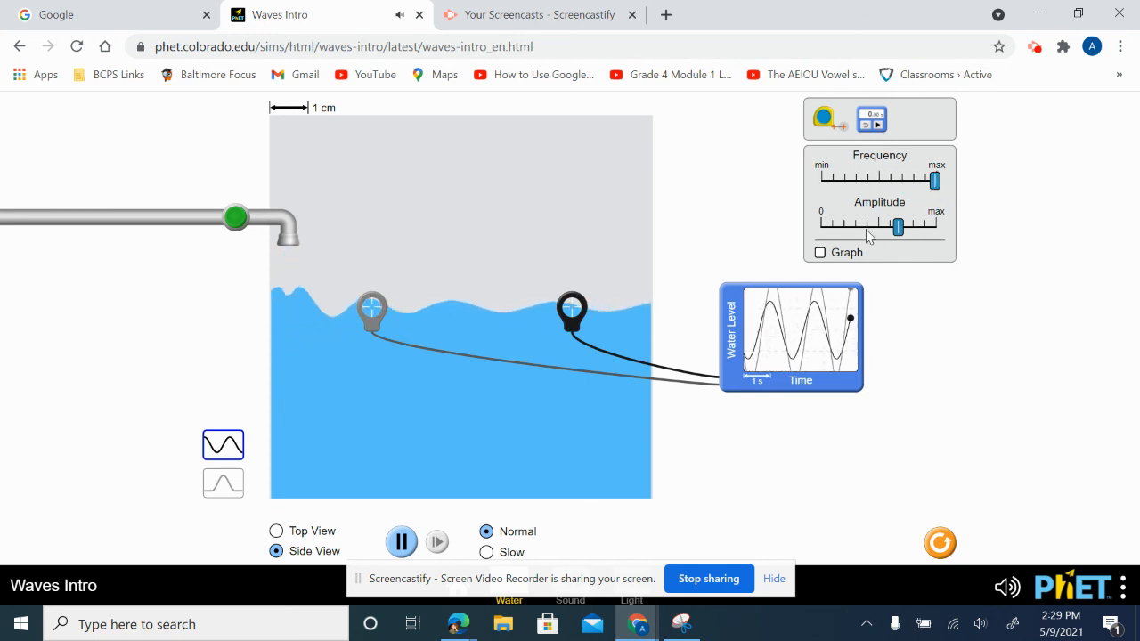
left_click_drag(897, 227, 898, 227)
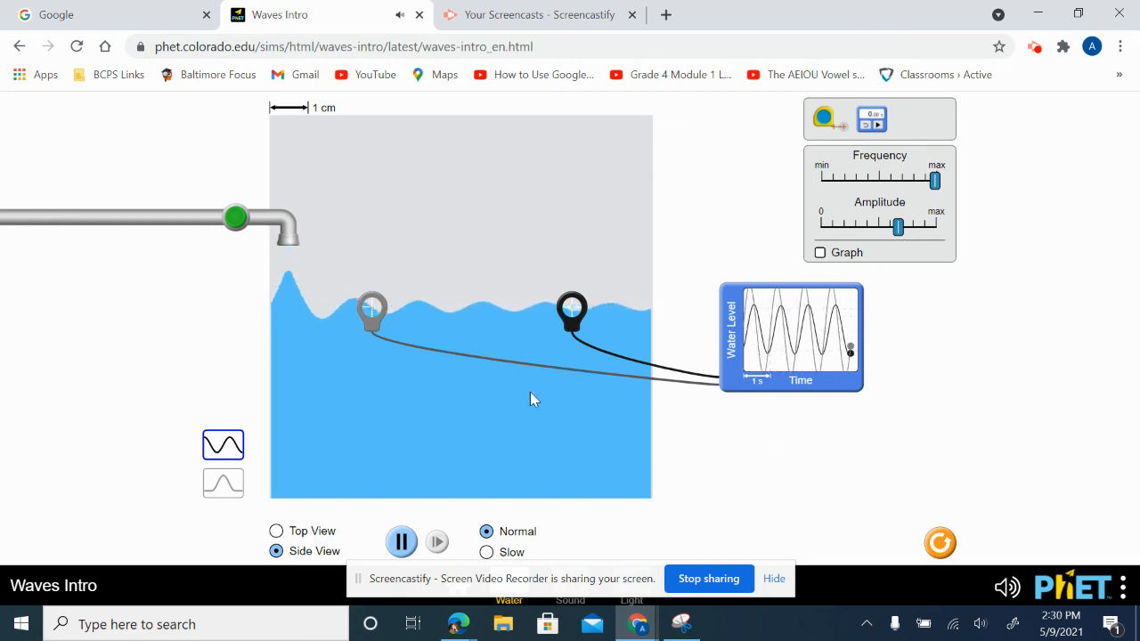
left_click(401, 541)
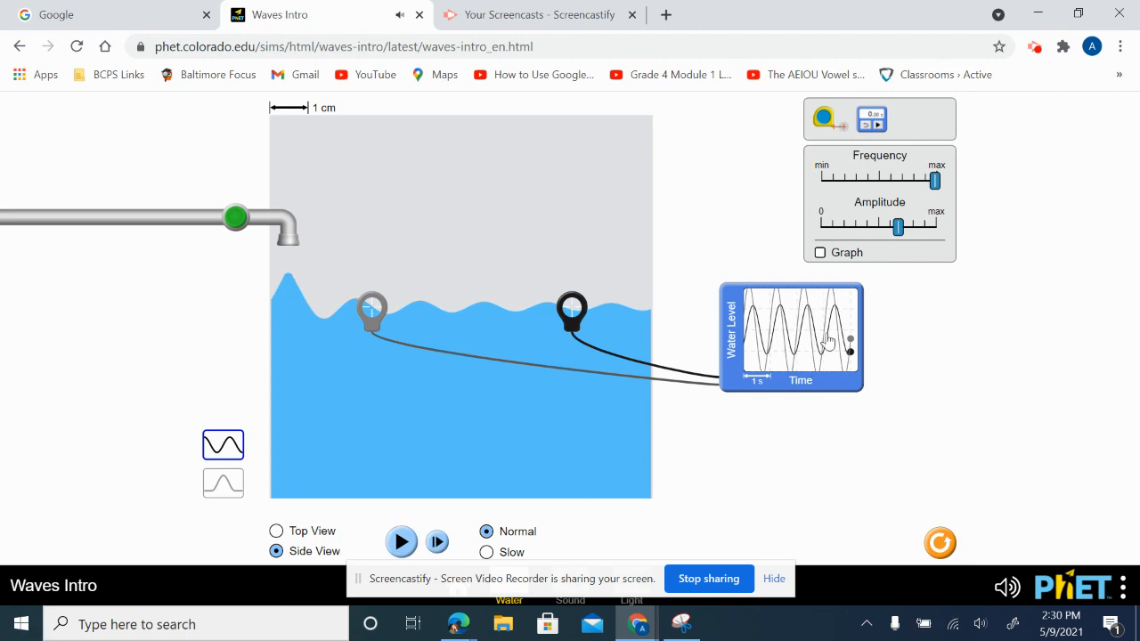